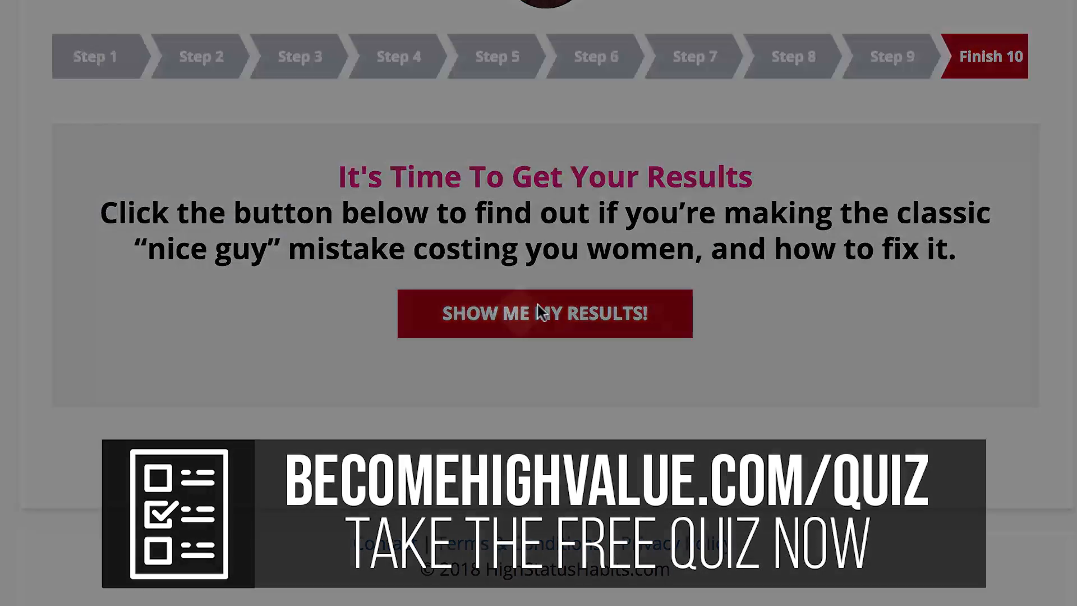
# - Request the quiz results with 'SHOW ME MY RESULTS!', returning to the Step 1 age question
pyautogui.click(545, 313)
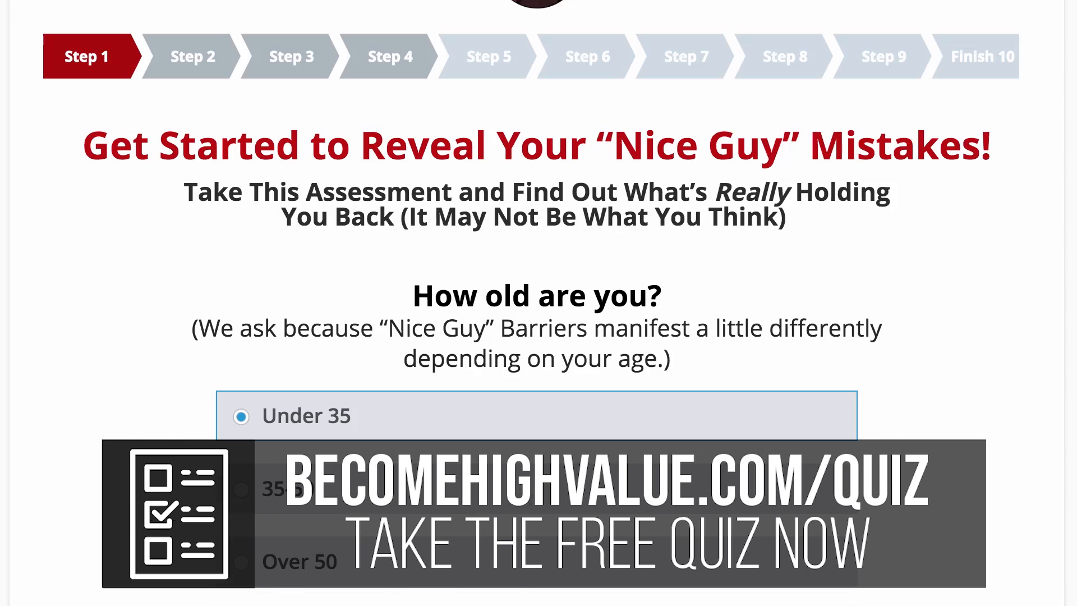